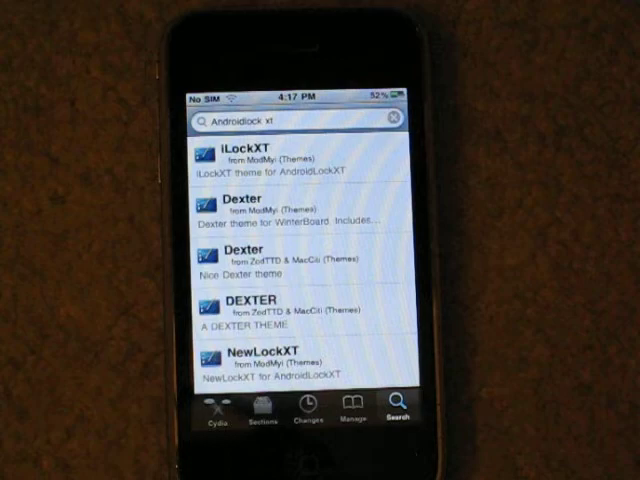
pyautogui.scroll(-3)
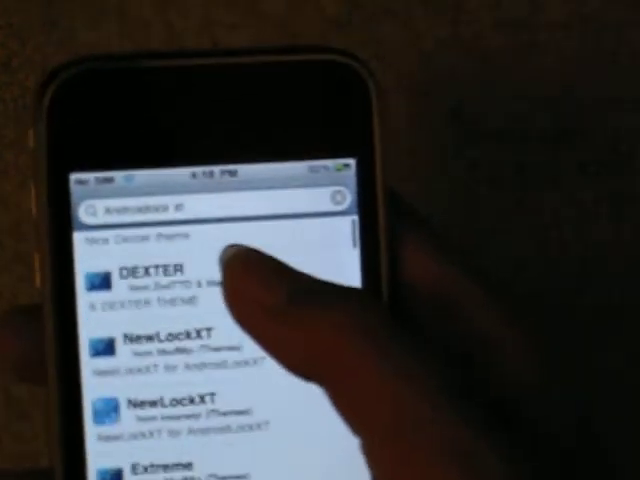